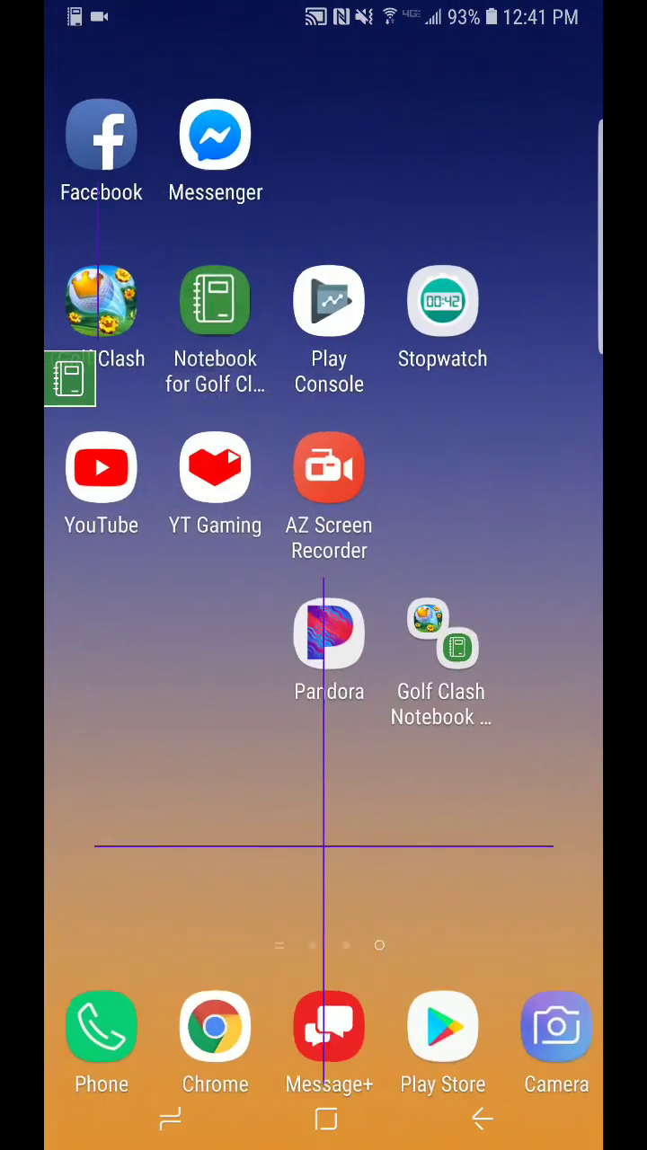
Step: Launch Golf Clash from the Android home screen
click(100, 301)
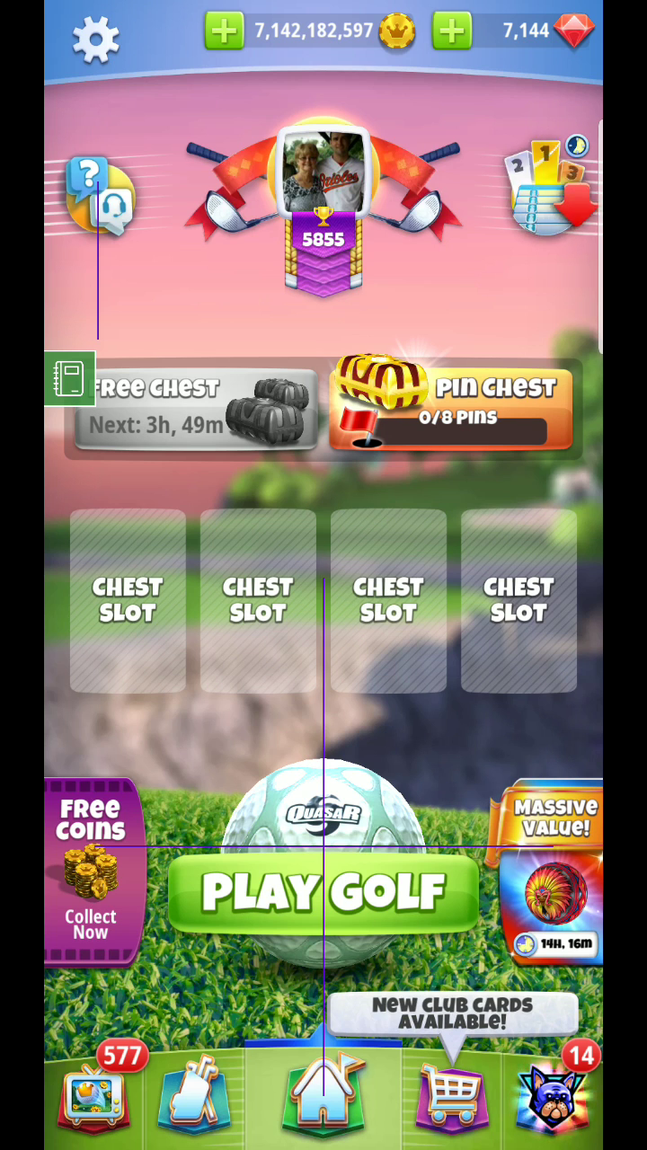
Step: Browse the club card shop offers, then switch to the Notebook for Golf Clash app
click(453, 1011)
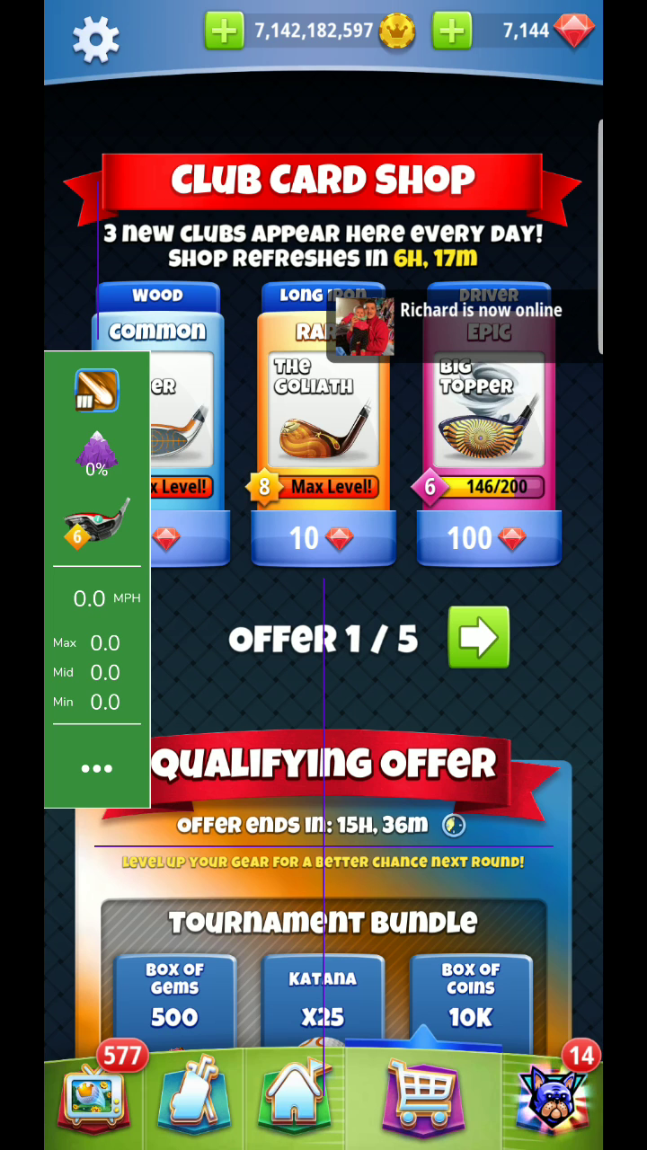
click(479, 638)
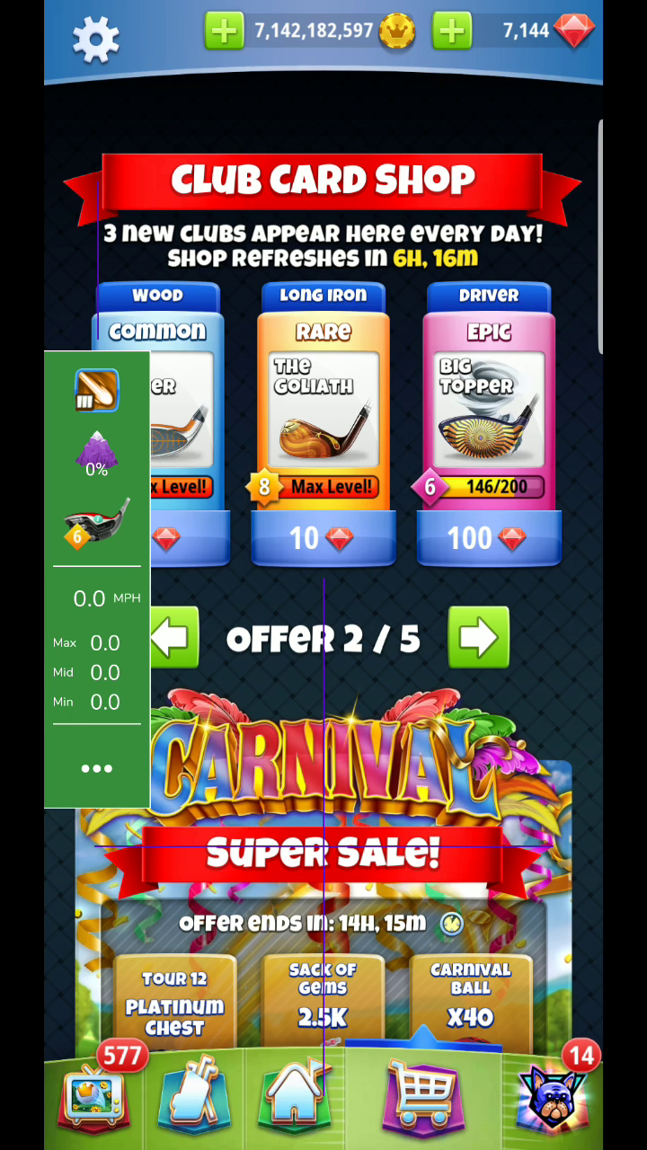
click(479, 637)
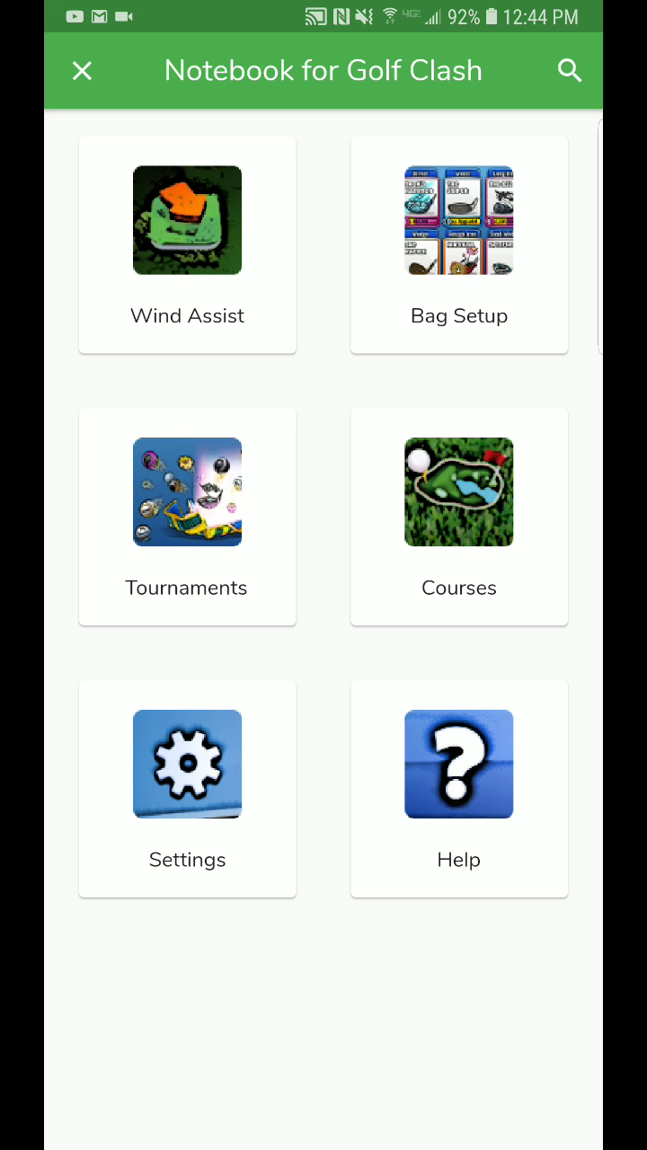
click(459, 492)
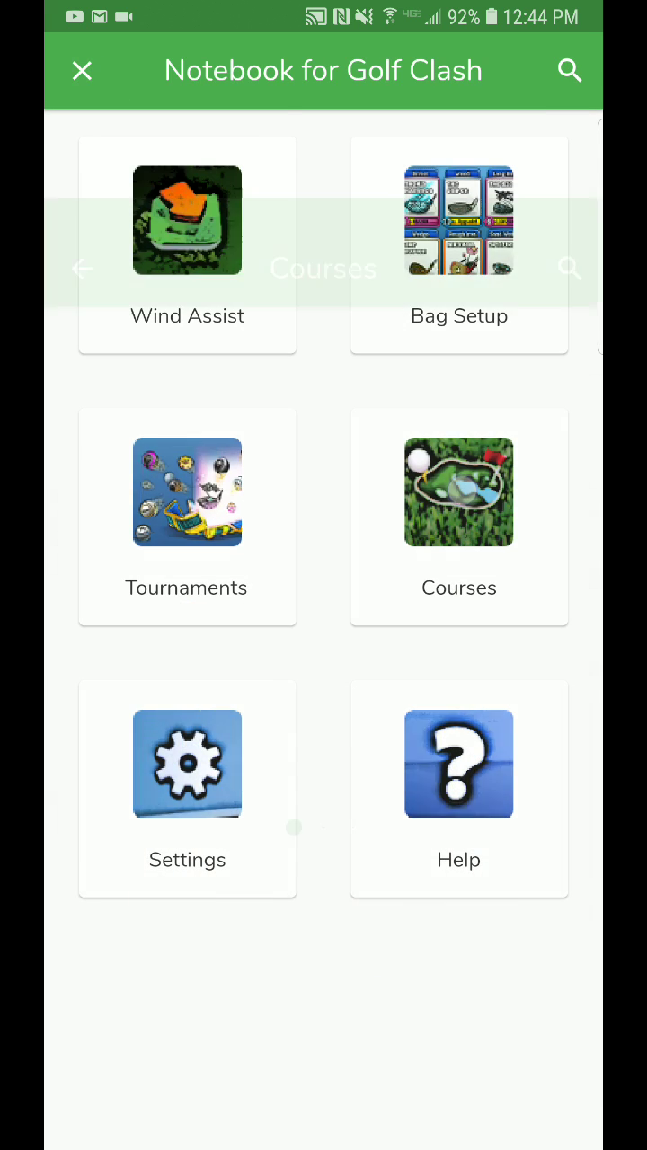
click(458, 493)
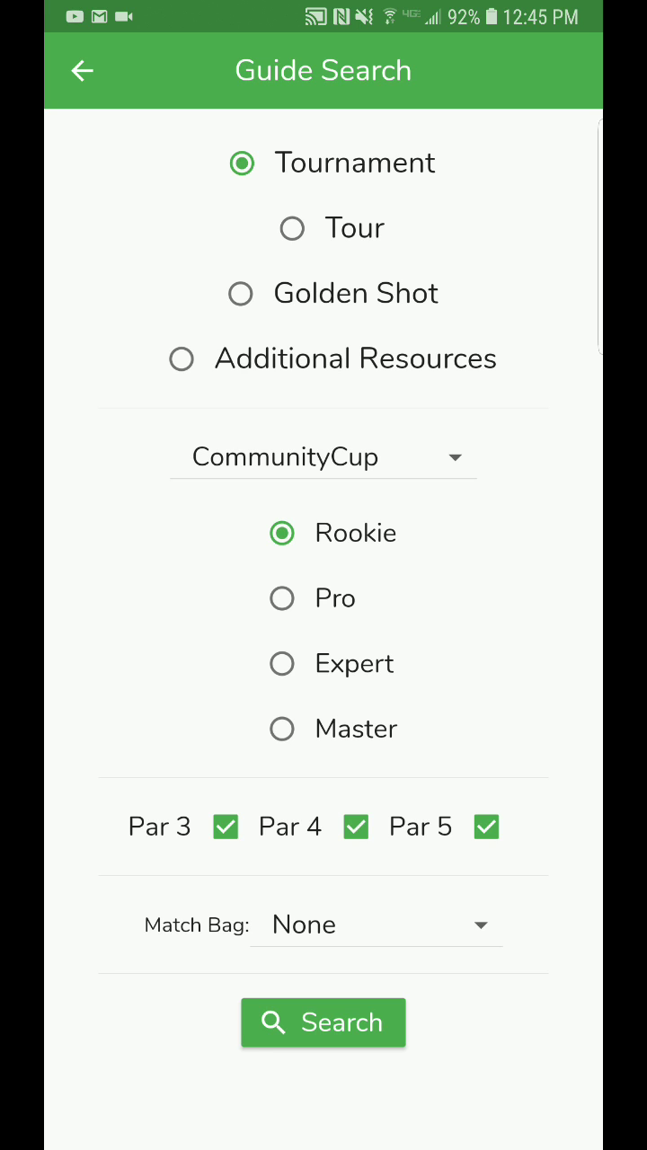
click(81, 71)
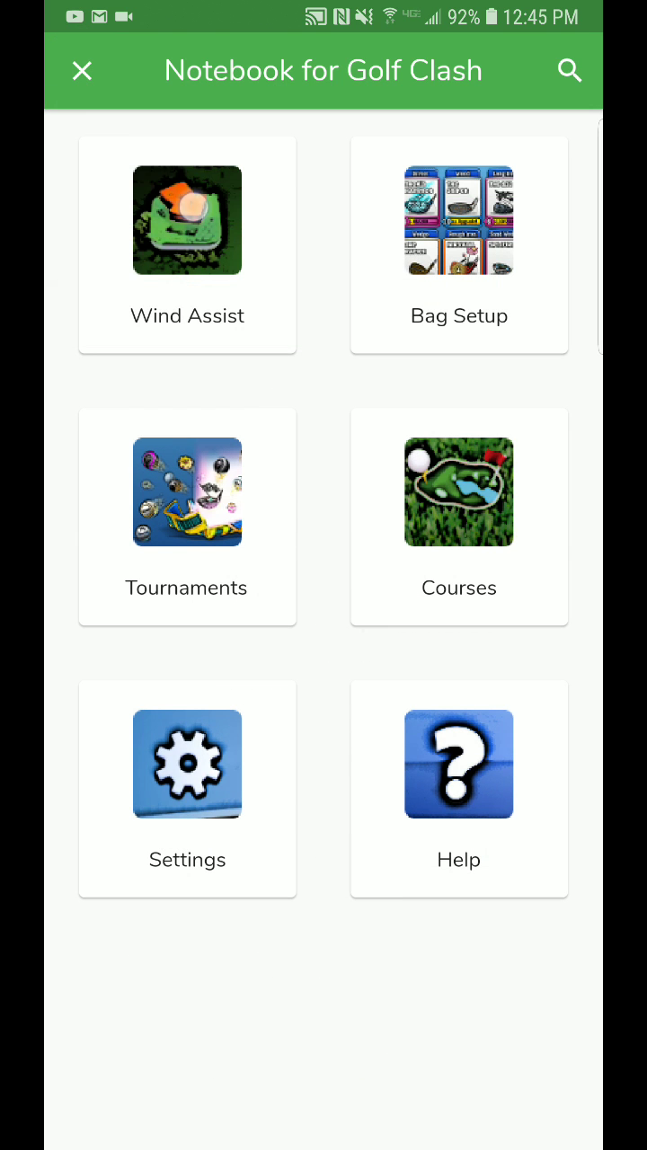
Step: Open Wind Assist, lower power to 51%, and switch the bag to Zachary
click(187, 221)
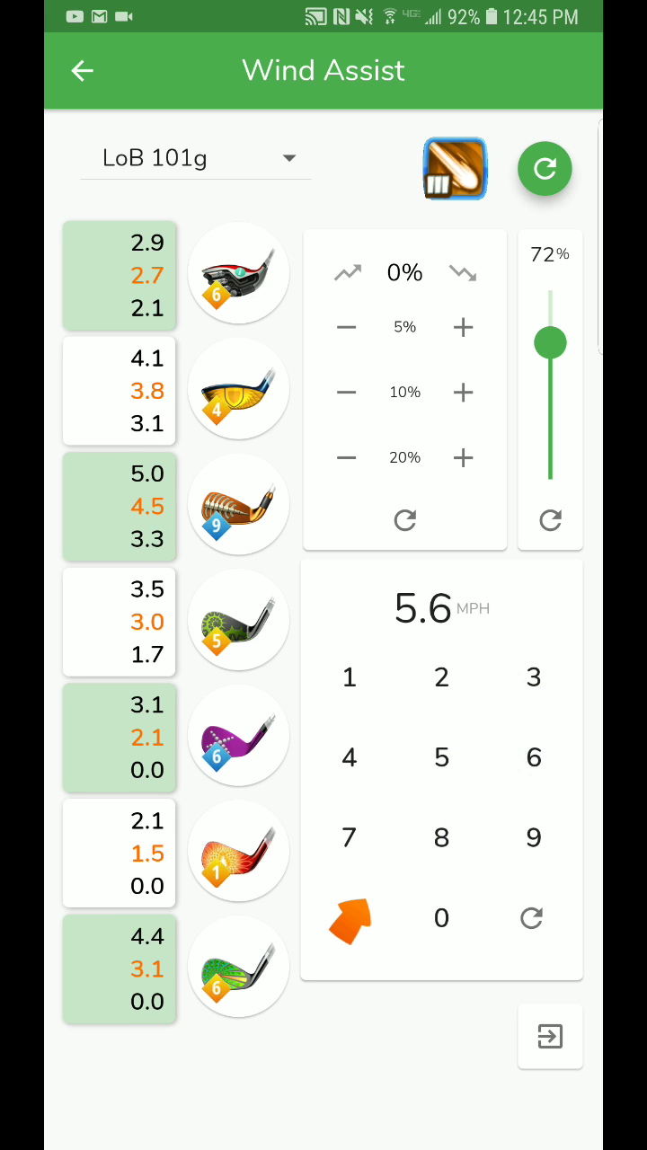
drag(550, 343, 551, 382)
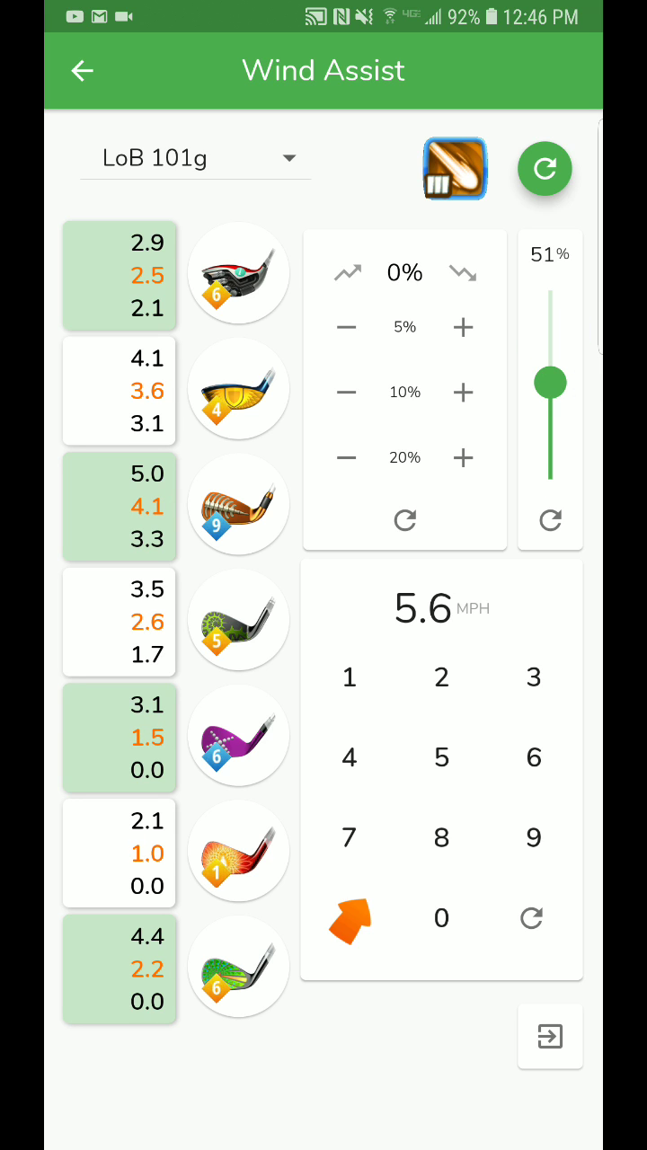
click(194, 158)
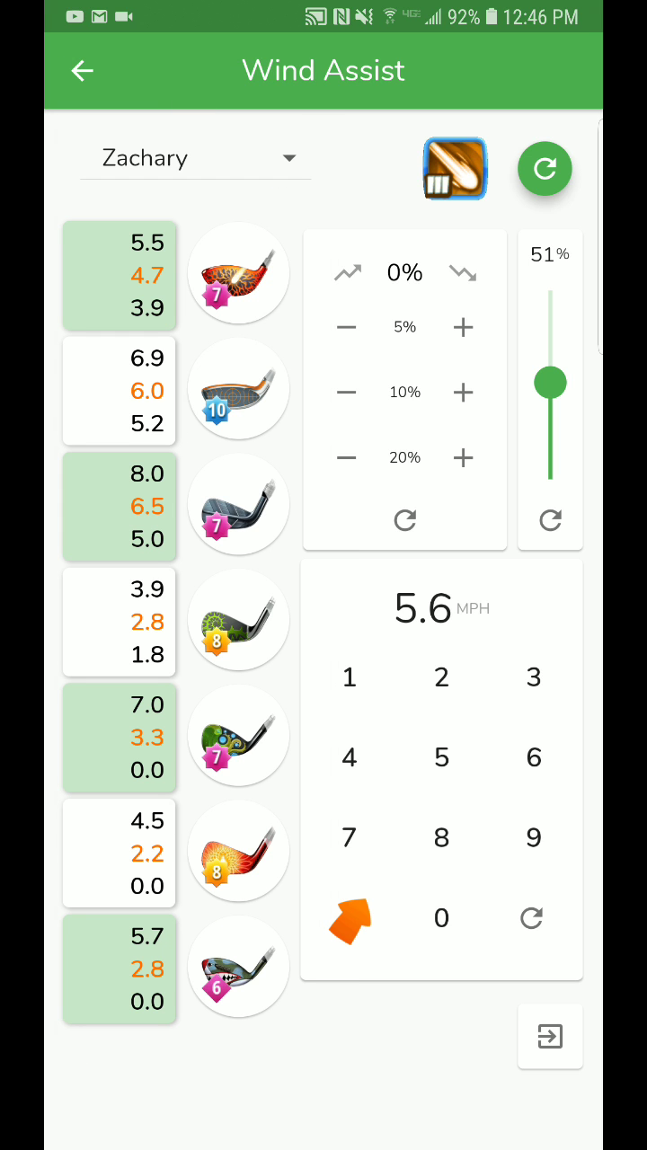